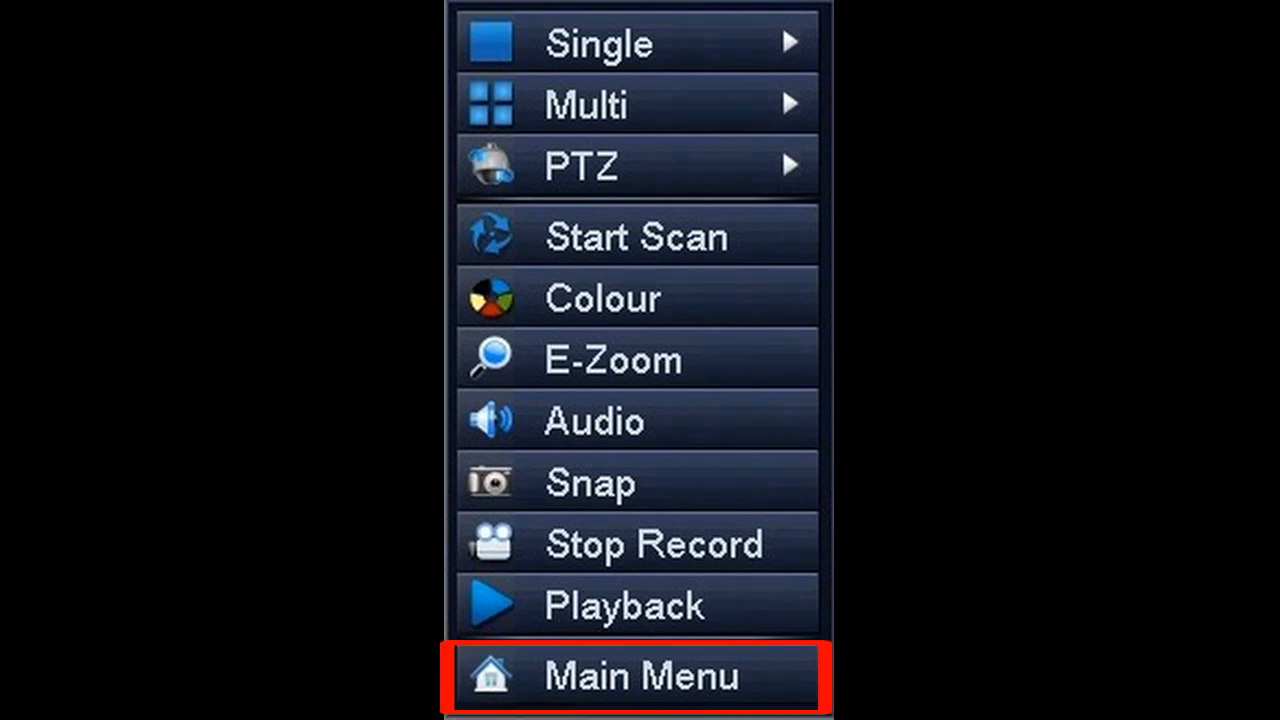
Open the Live settings window listing eight channels, including FRONT and BACKYARD.
{"action": "left_click", "coordinate": [640, 675]}
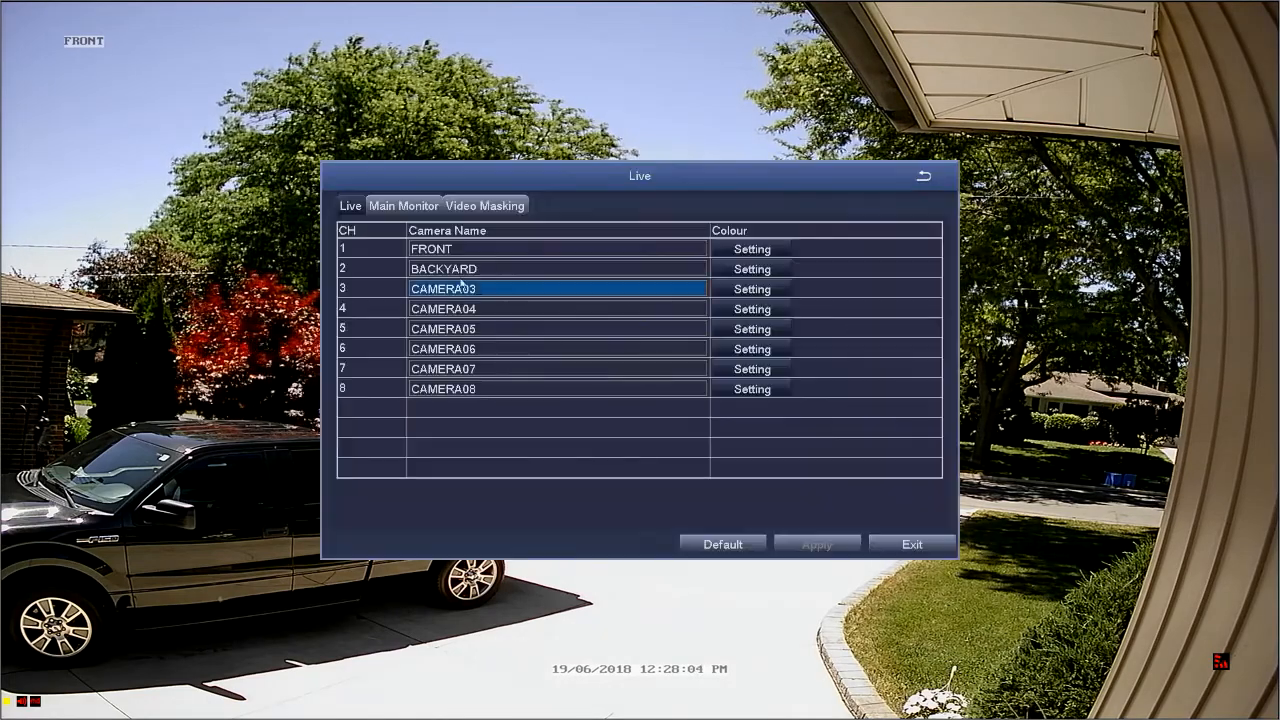
Switch to Main Monitor settings showing the 3X3 layout and display-mode choices.
{"action": "left_click", "coordinate": [350, 206]}
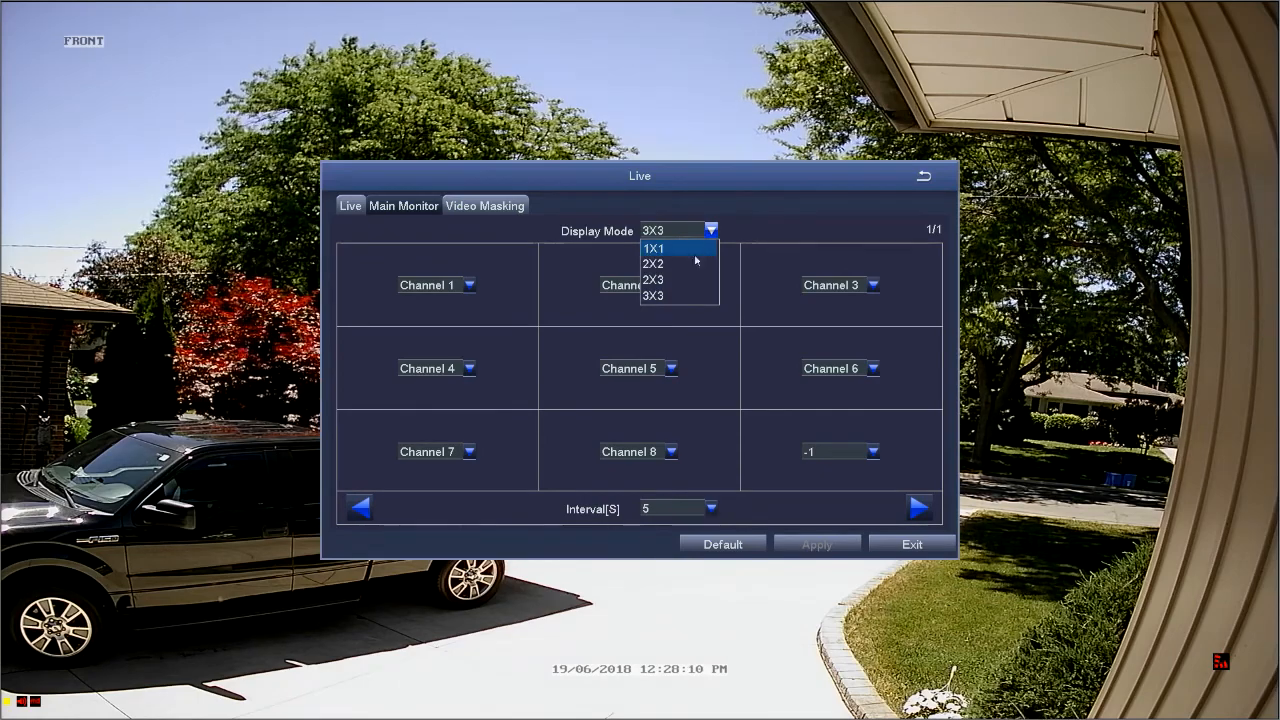
{"action": "mouse_move", "coordinate": [680, 280]}
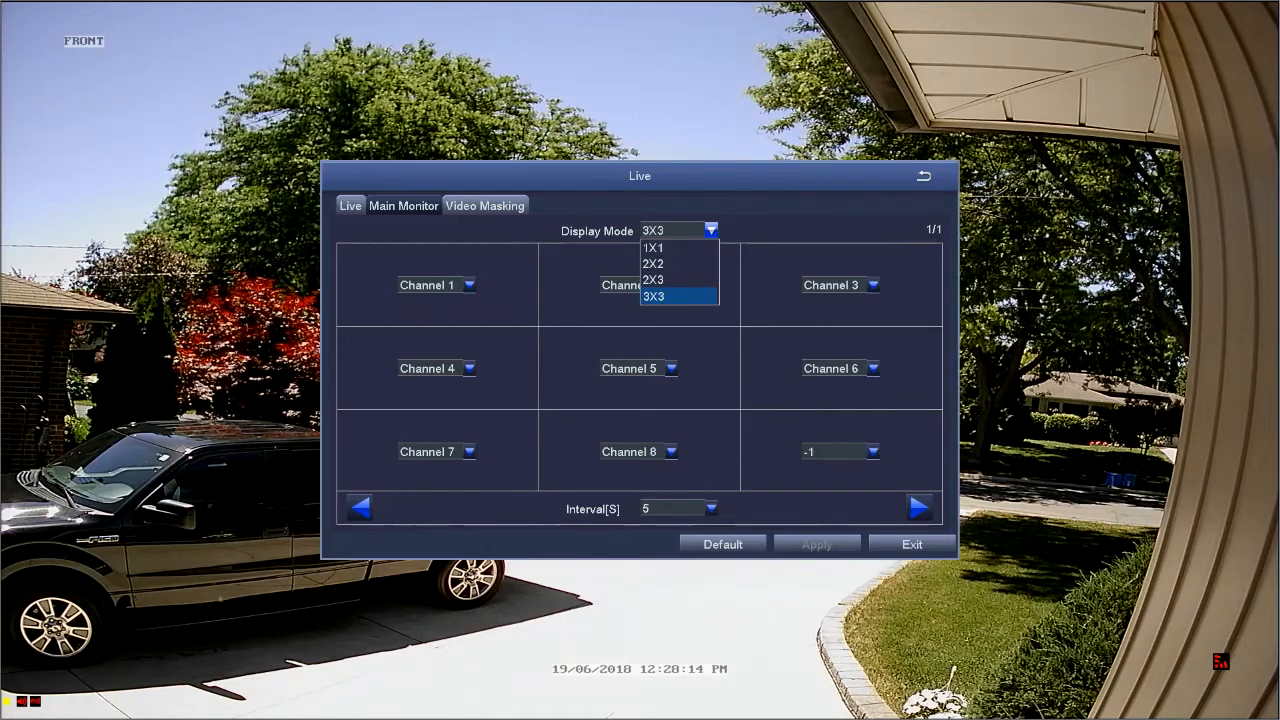
Set Display Mode to 1X1 and move to scan group 2 showing Channel 2.
{"action": "left_click", "coordinate": [653, 247]}
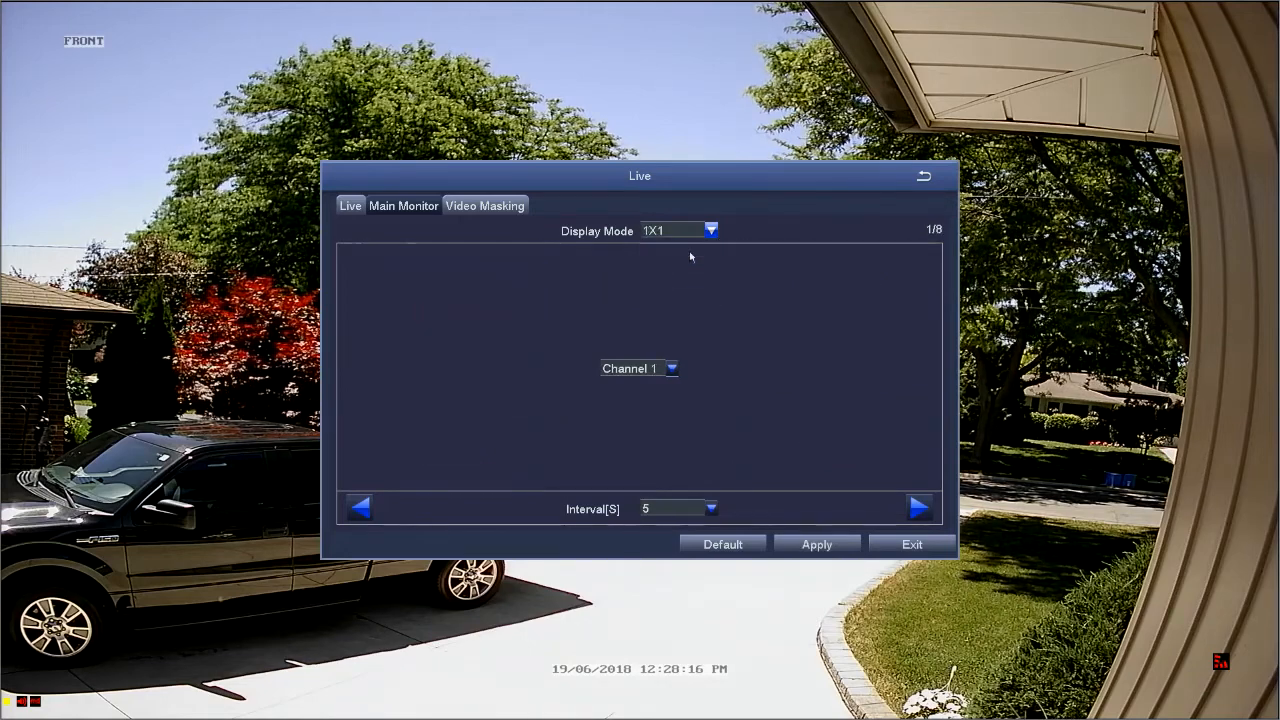
{"action": "left_click", "coordinate": [670, 368]}
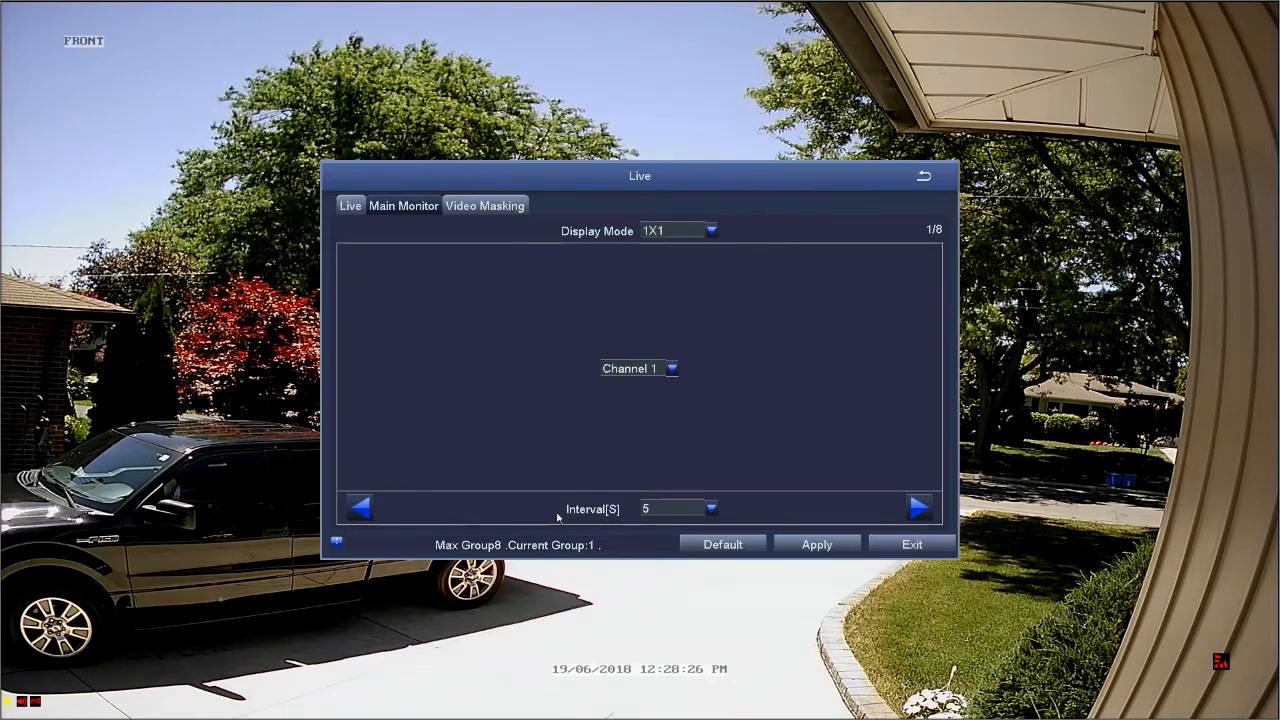
{"action": "left_click", "coordinate": [710, 508]}
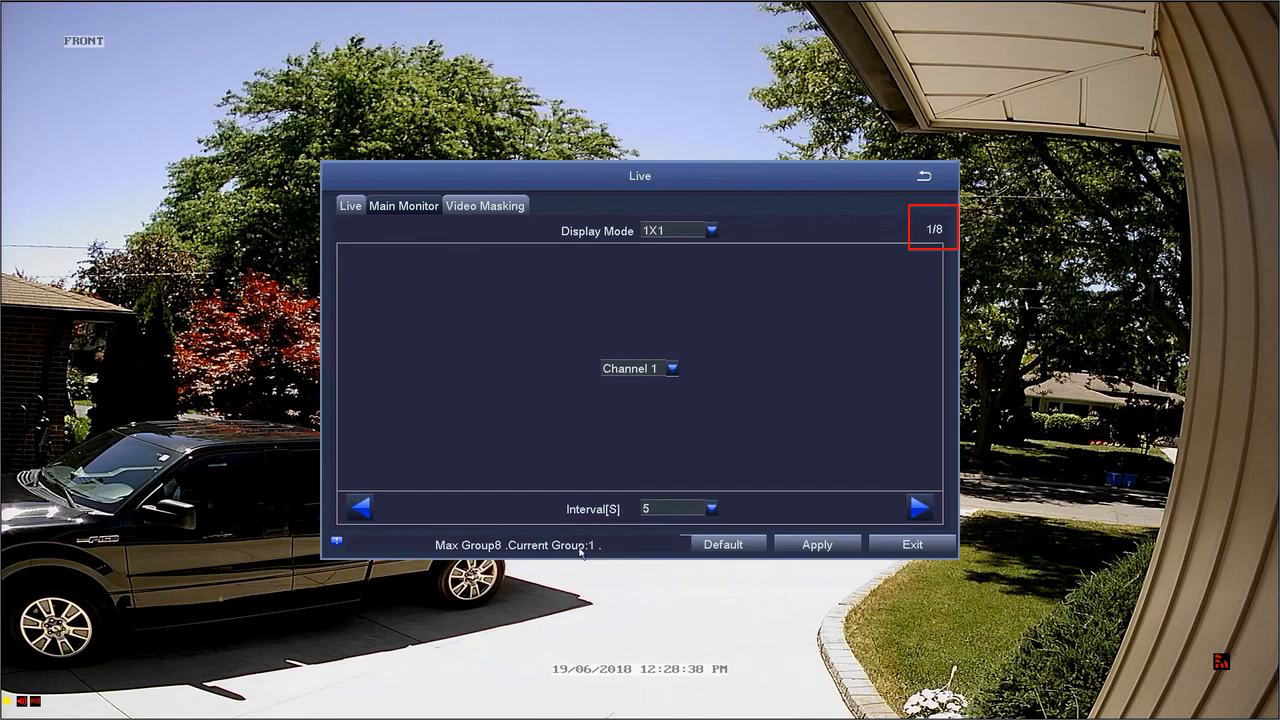
{"action": "left_click", "coordinate": [917, 508]}
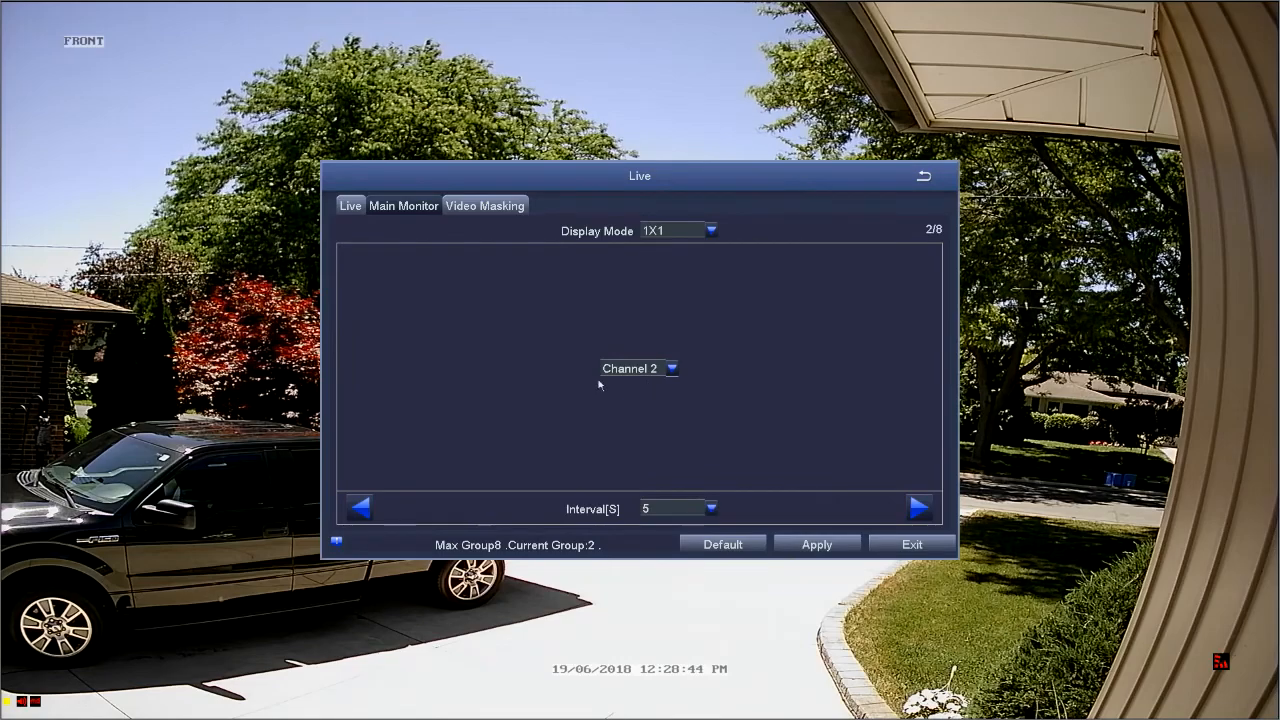
Give scan group 2 a 10-second interval, then advance to group 3.
{"action": "left_click", "coordinate": [711, 508]}
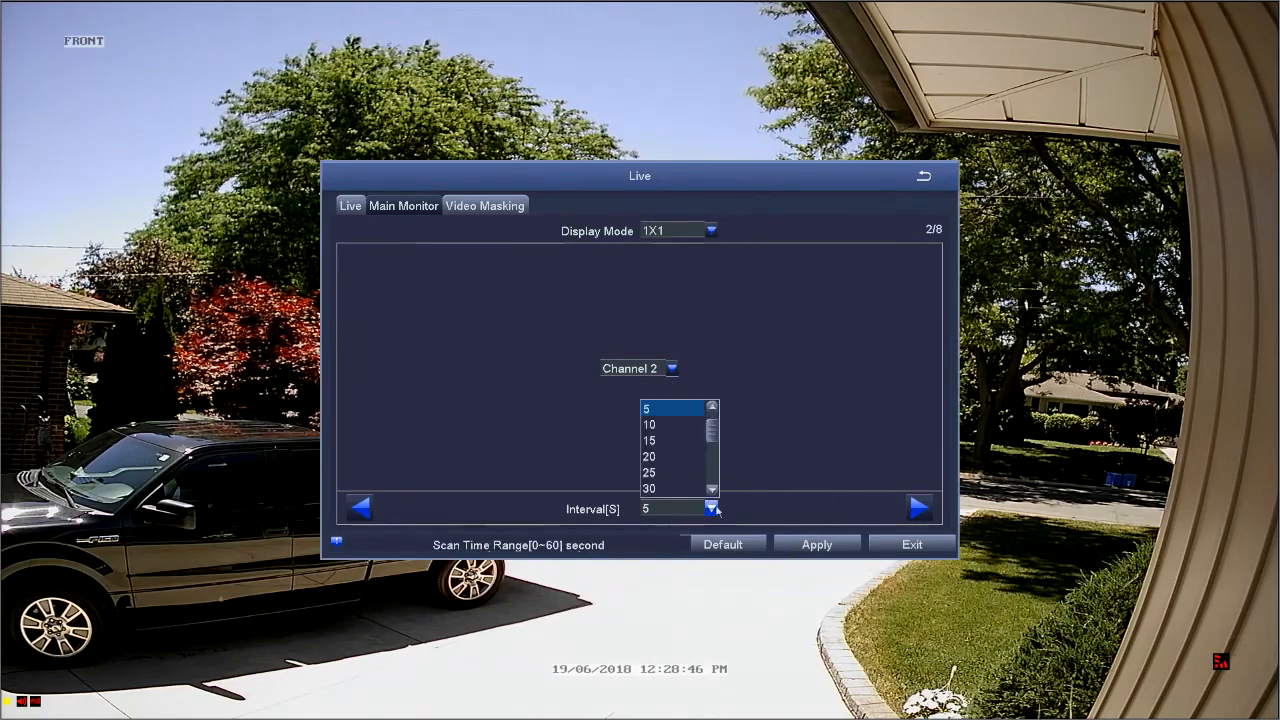
{"action": "left_click", "coordinate": [649, 424]}
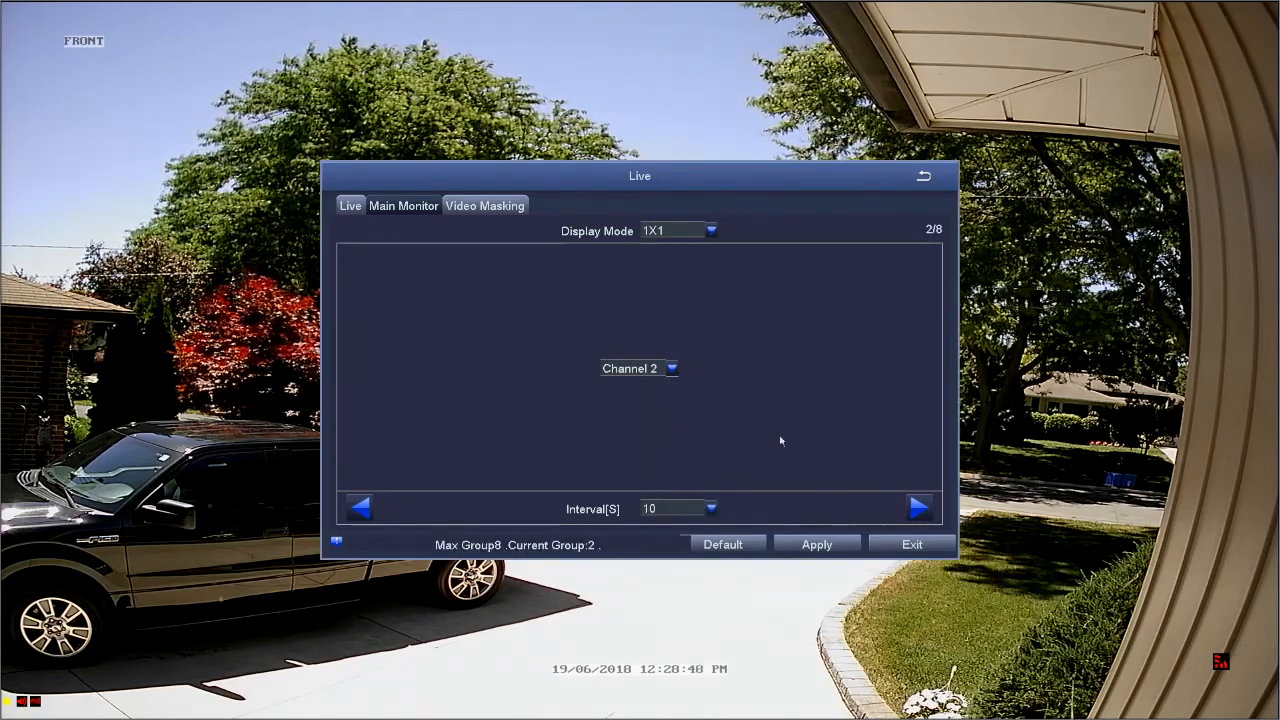
{"action": "left_click", "coordinate": [918, 508]}
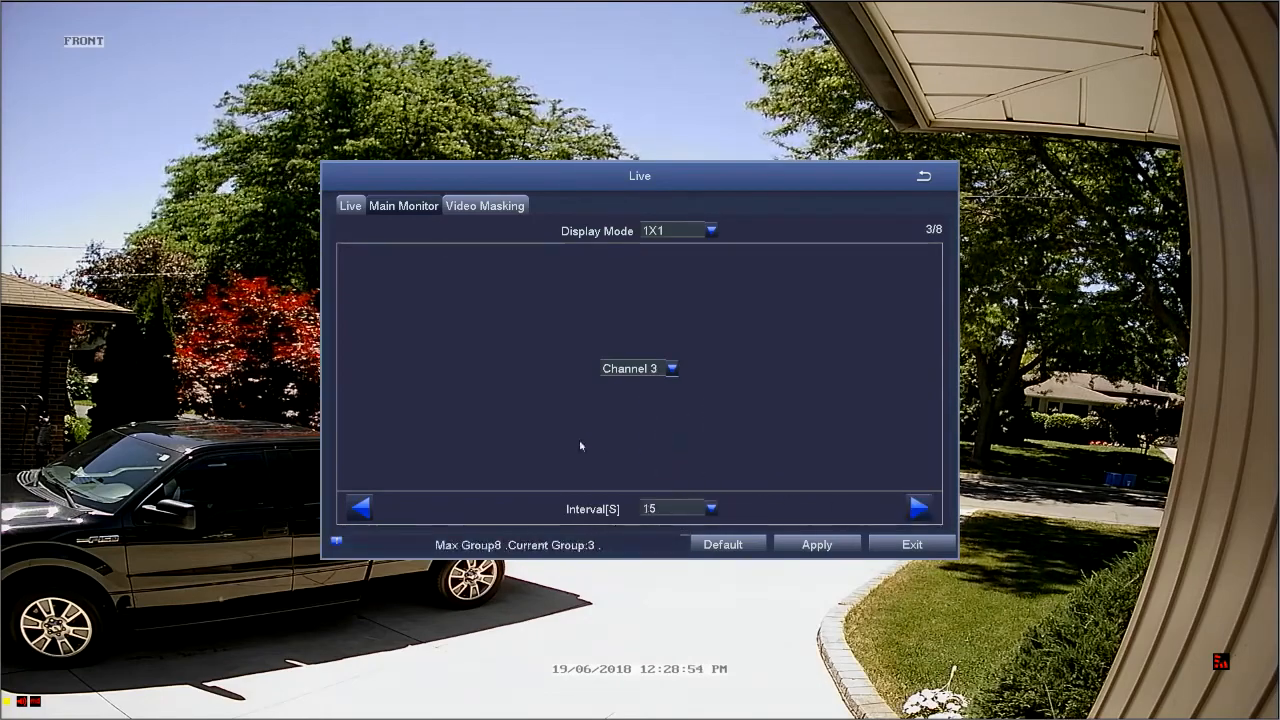
{"action": "mouse_move", "coordinate": [543, 511]}
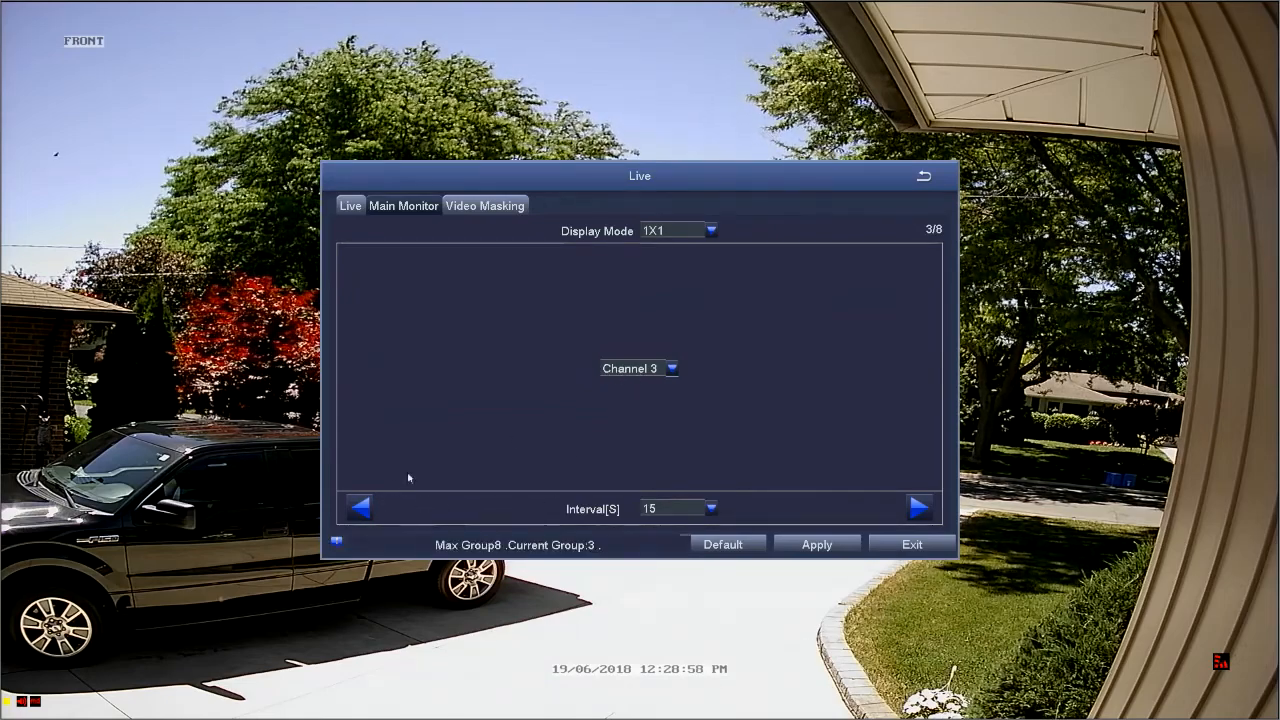
Review scan groups 1 through 4, then apply the scan settings and exit.
{"action": "left_click", "coordinate": [359, 508]}
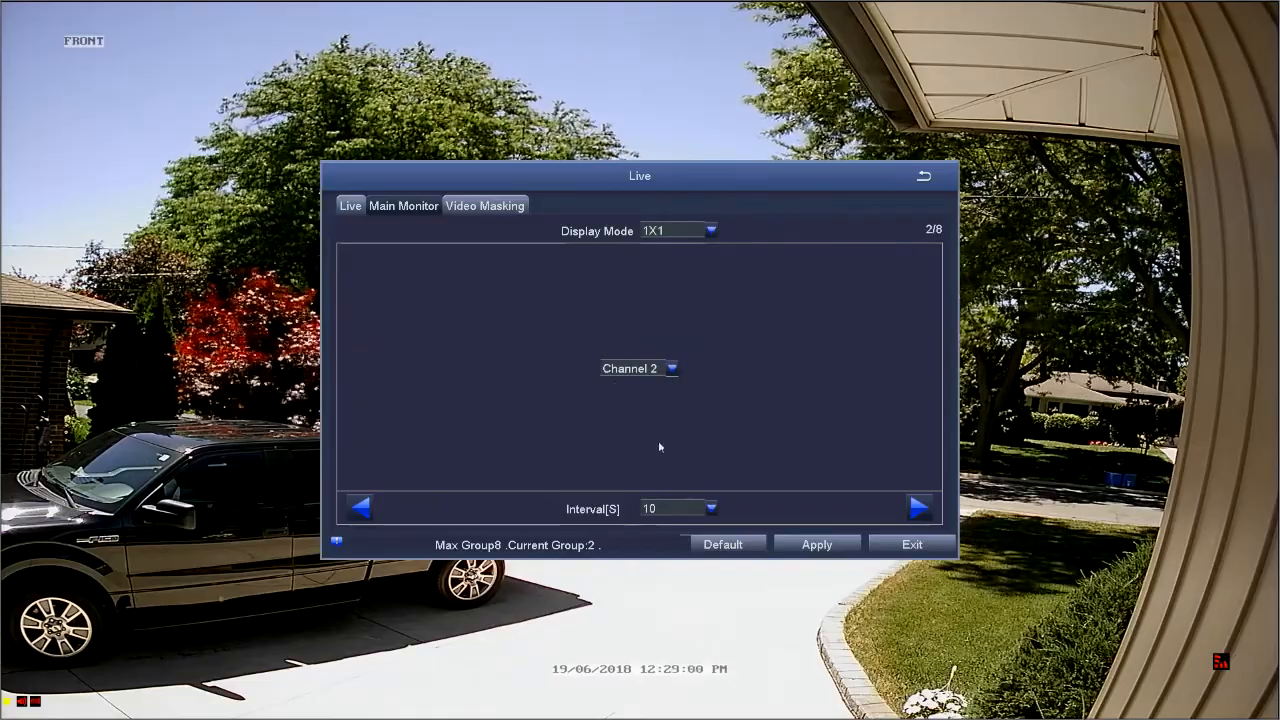
{"action": "left_click", "coordinate": [359, 507]}
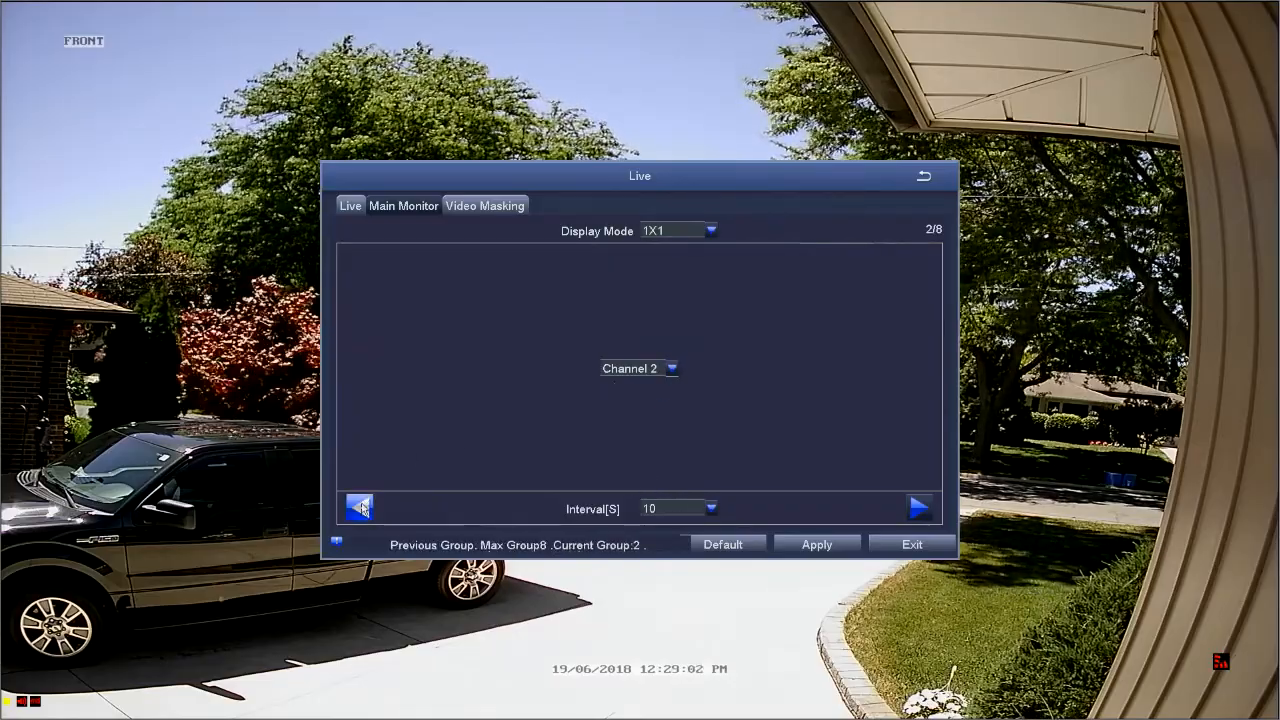
{"action": "left_click", "coordinate": [358, 507]}
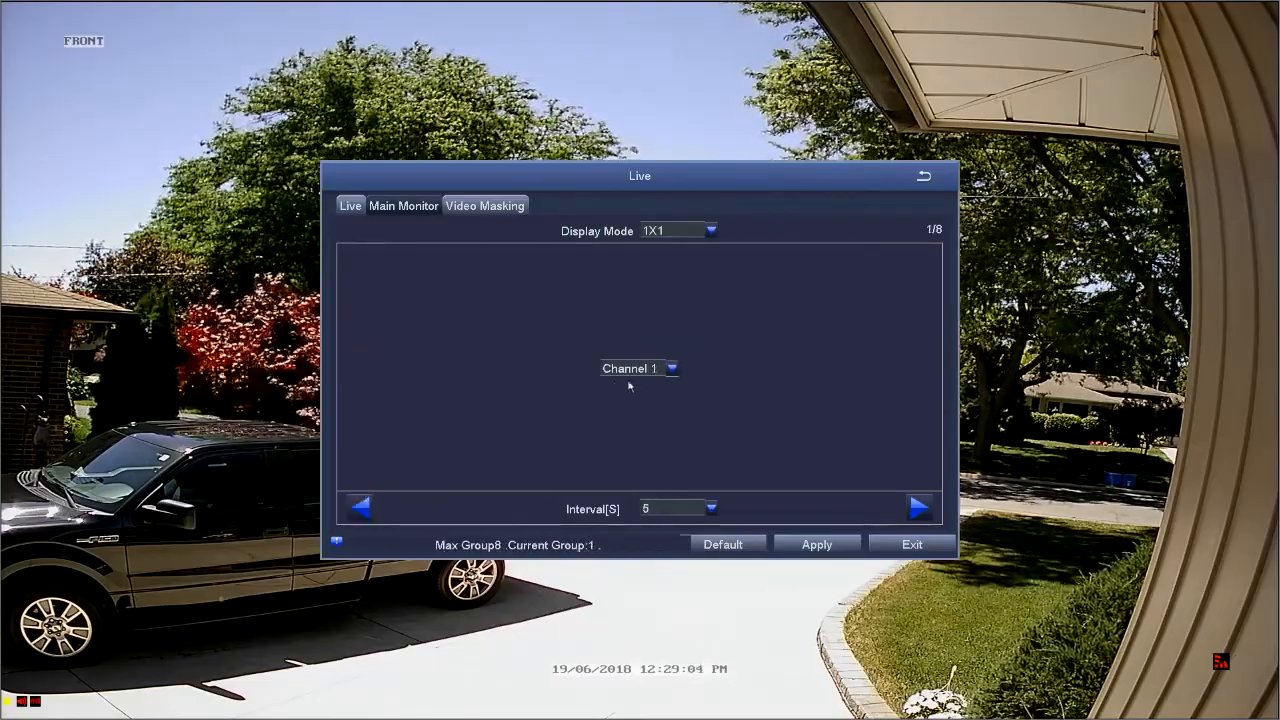
{"action": "left_click", "coordinate": [918, 508]}
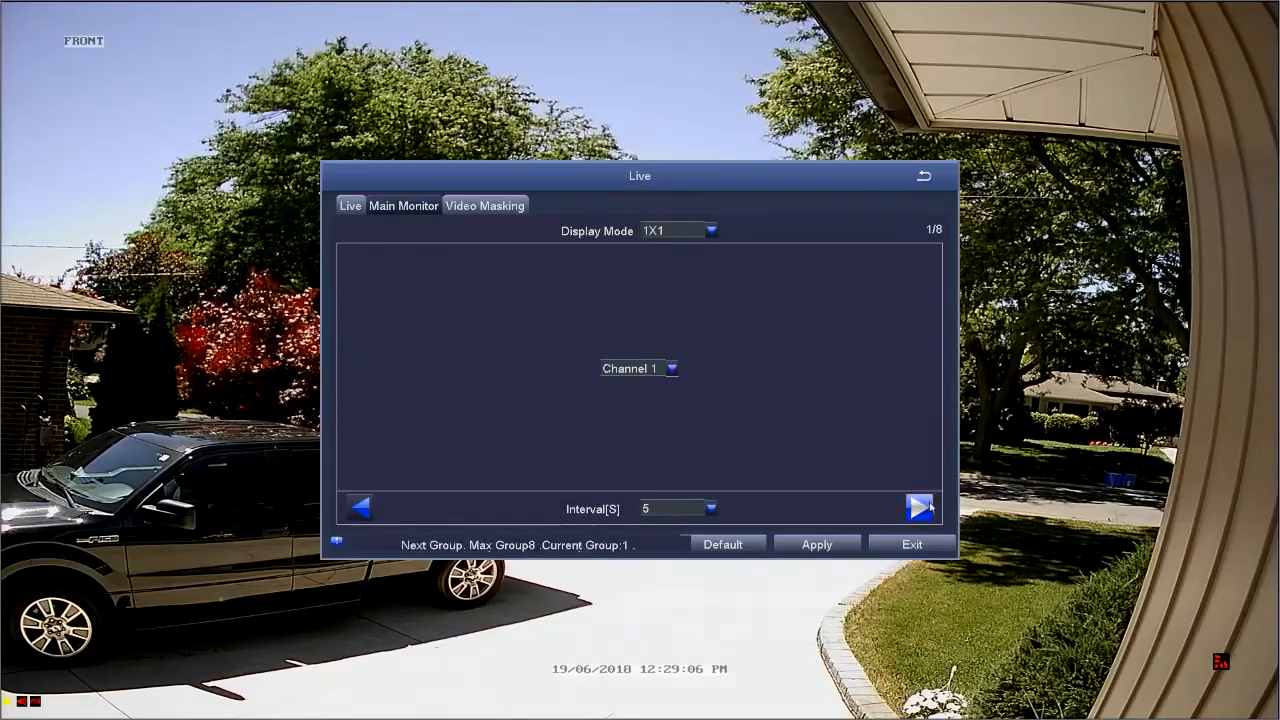
{"action": "left_click", "coordinate": [919, 507]}
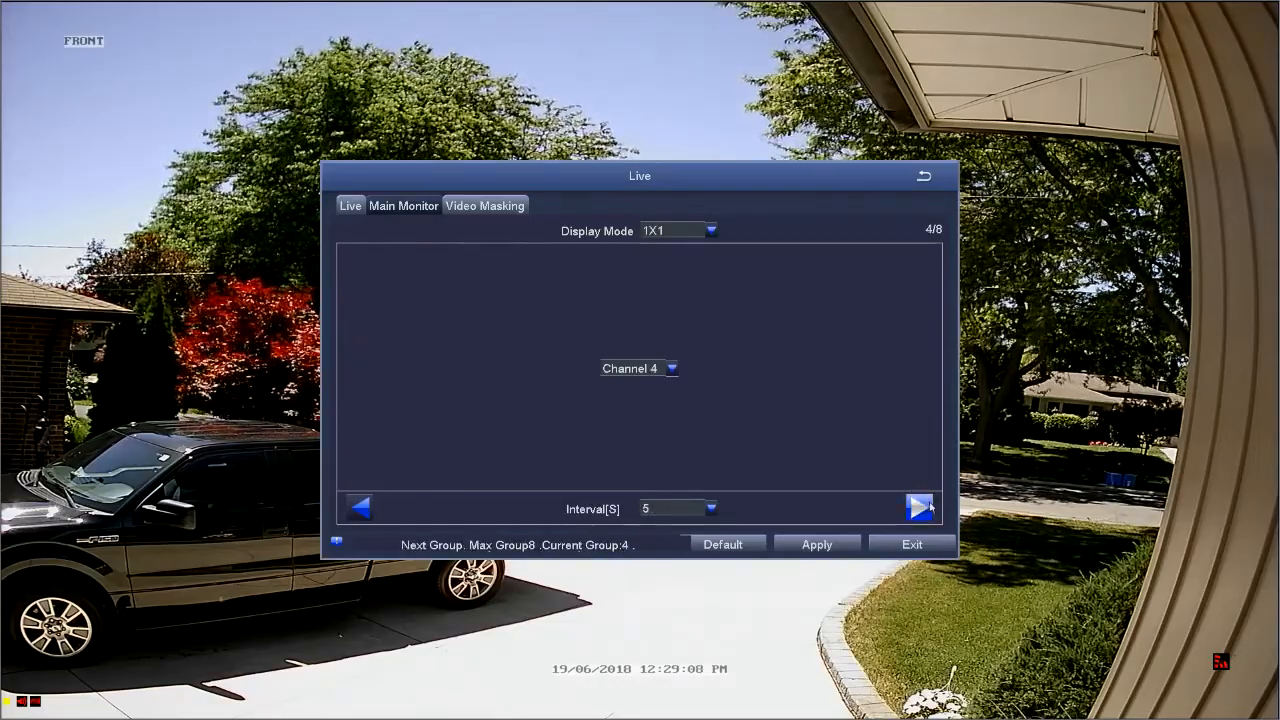
{"action": "left_click", "coordinate": [816, 544]}
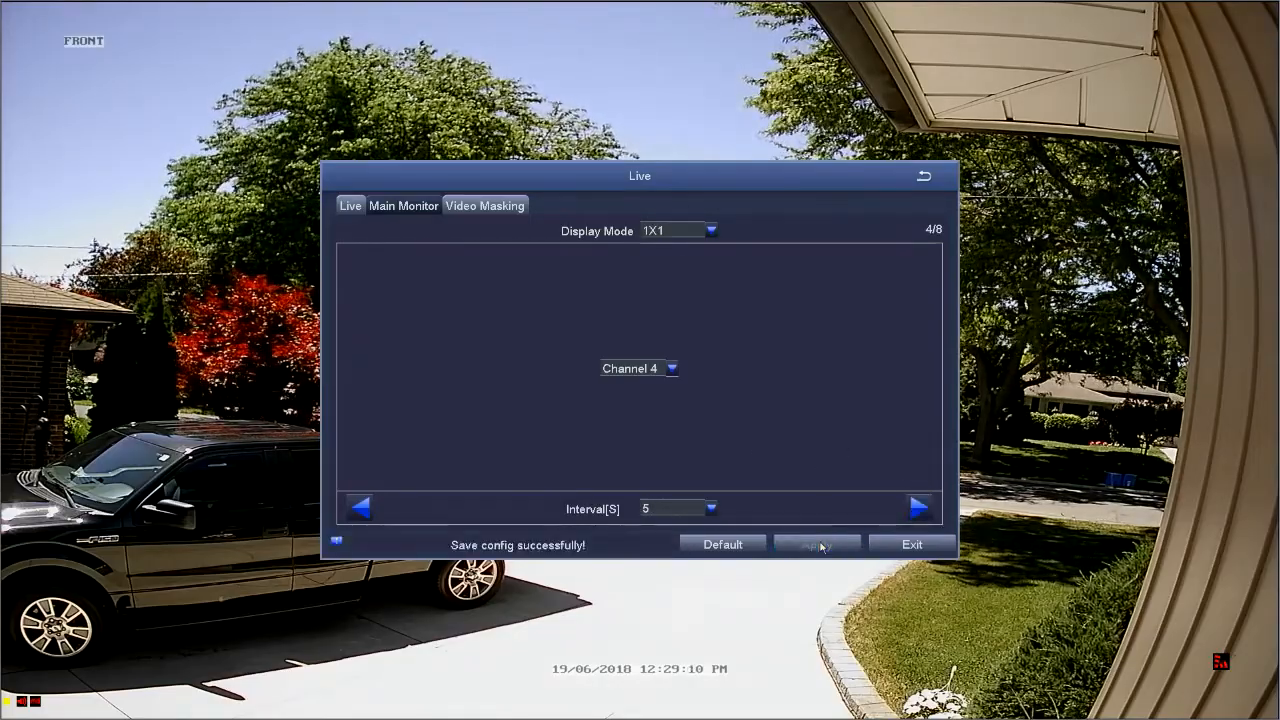
{"action": "left_click", "coordinate": [911, 544]}
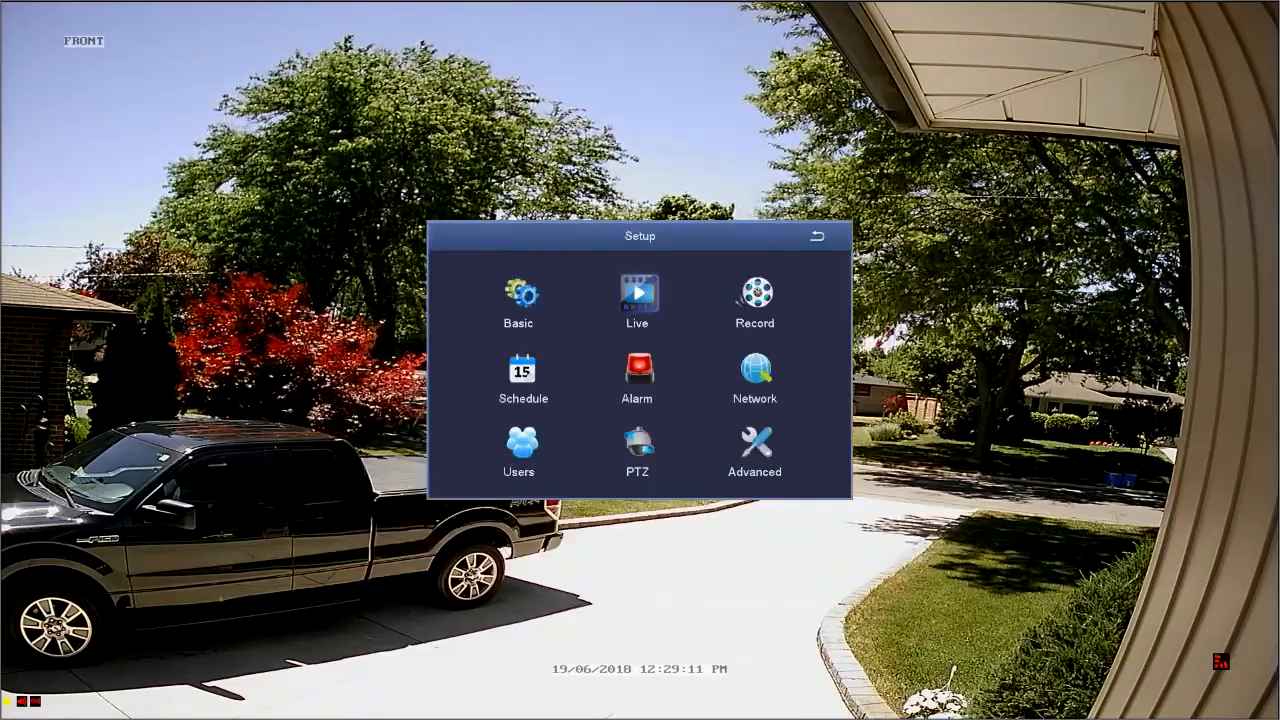